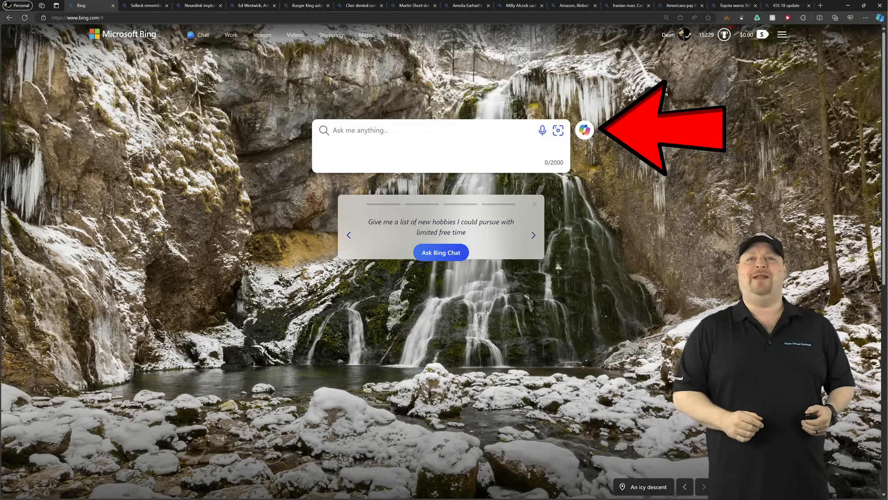
Start a Copilot chat, try More Creative, then settle on the More Precise conversation style
{"action": "left_click", "coordinate": [584, 130]}
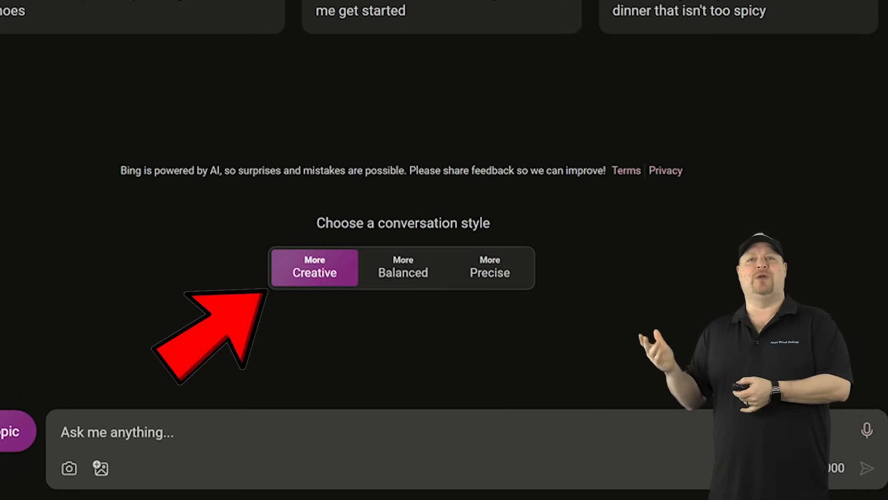
{"action": "left_click", "coordinate": [489, 267]}
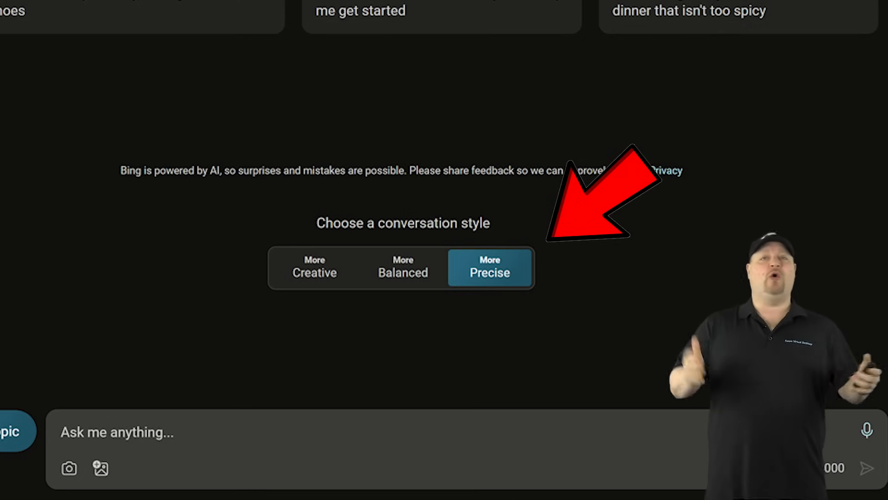
{"action": "left_click", "coordinate": [403, 266]}
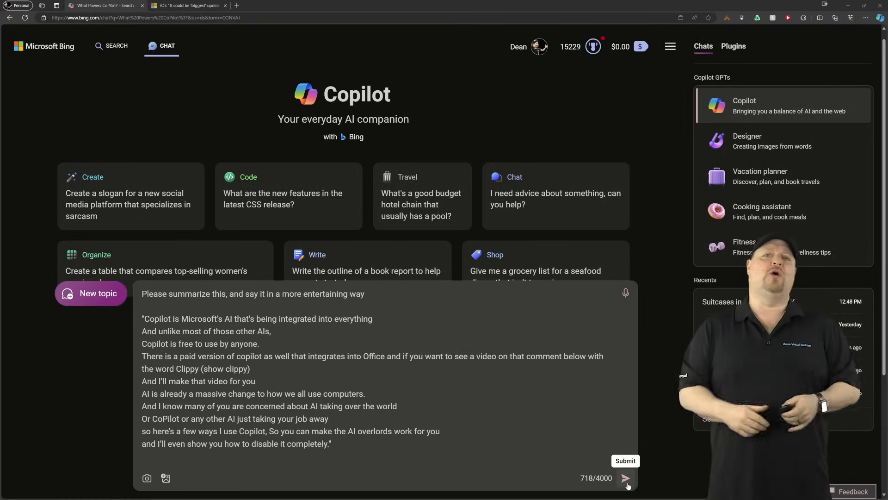
Submit the request to summarize the video script in a more entertaining way
{"action": "left_click", "coordinate": [625, 479]}
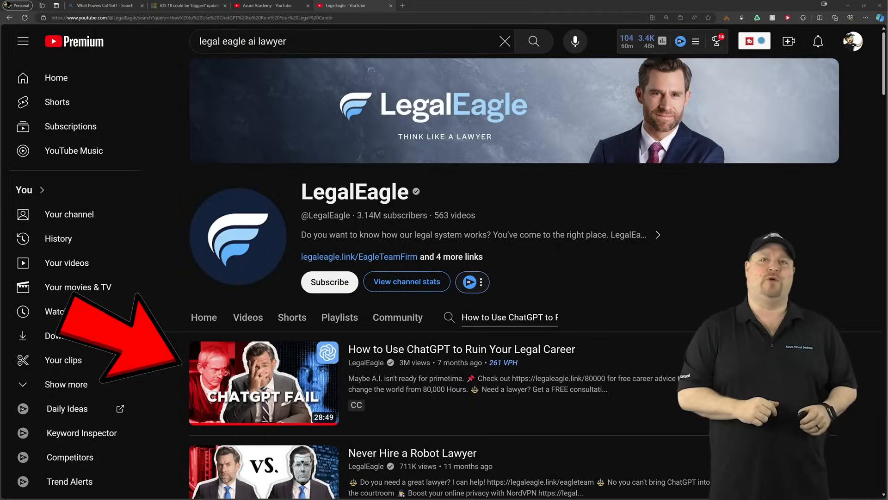
Bring up the LegalEagle video about using ChatGPT to ruin a legal career
{"action": "left_click", "coordinate": [87, 5]}
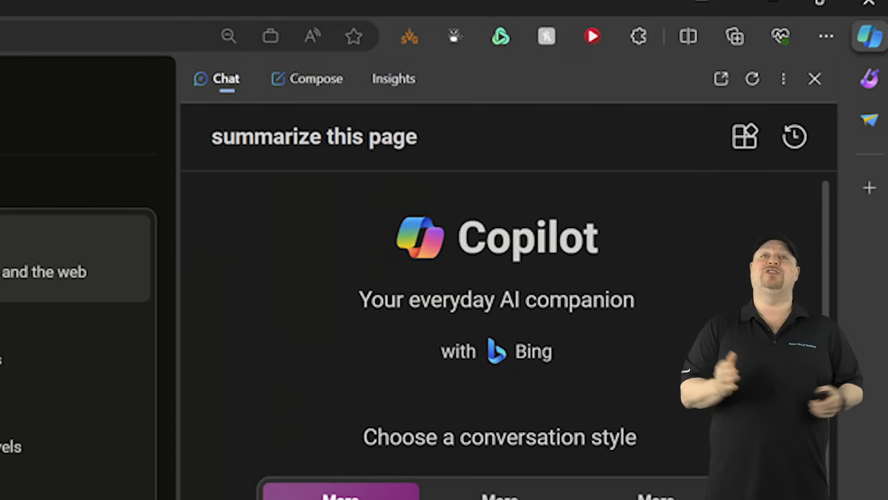
Generate a short, funny paragraph draft from the Edge sidebar's Compose feature
{"action": "left_click", "coordinate": [306, 78]}
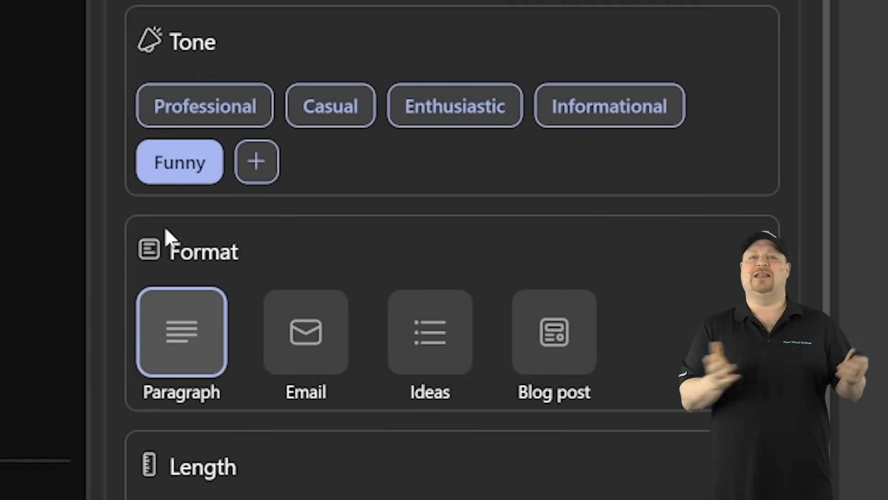
{"action": "scroll", "scroll_direction": "down", "scroll_amount": 3}
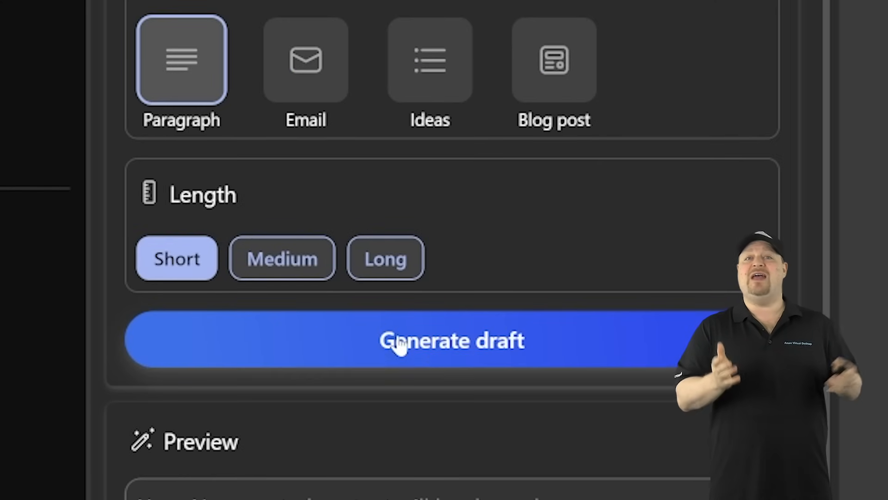
{"action": "left_click", "coordinate": [451, 339]}
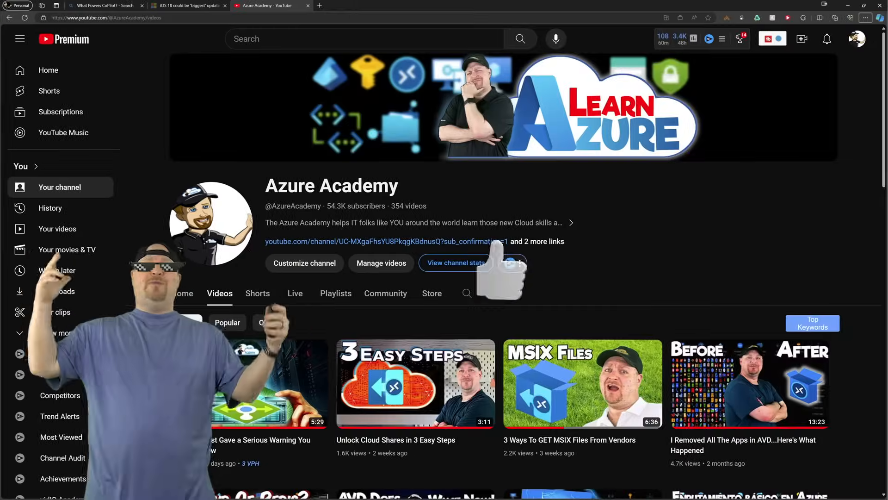
{"action": "scroll", "scroll_direction": "down", "scroll_amount": 3}
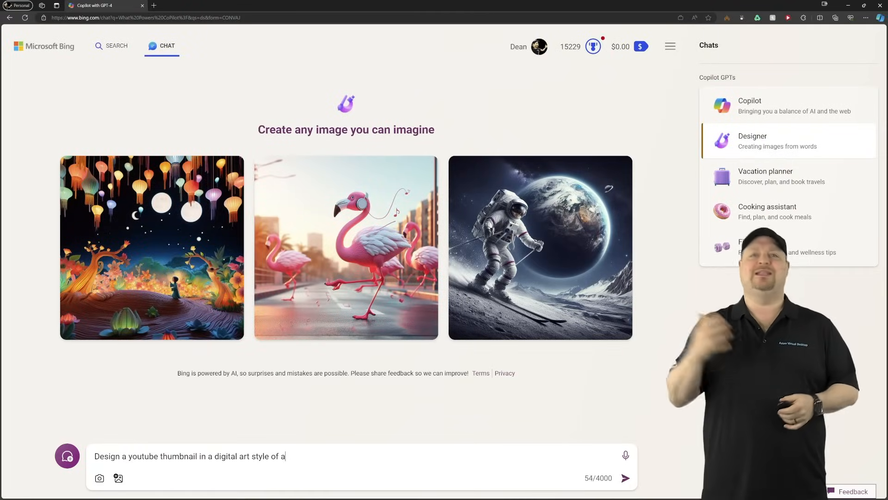
Generate bearded-man data-center thumbnails, browse the results, download one and return to chat
{"action": "type", "text": "bearded man in a black baseball cap standing in a data center with red blinking lights"}
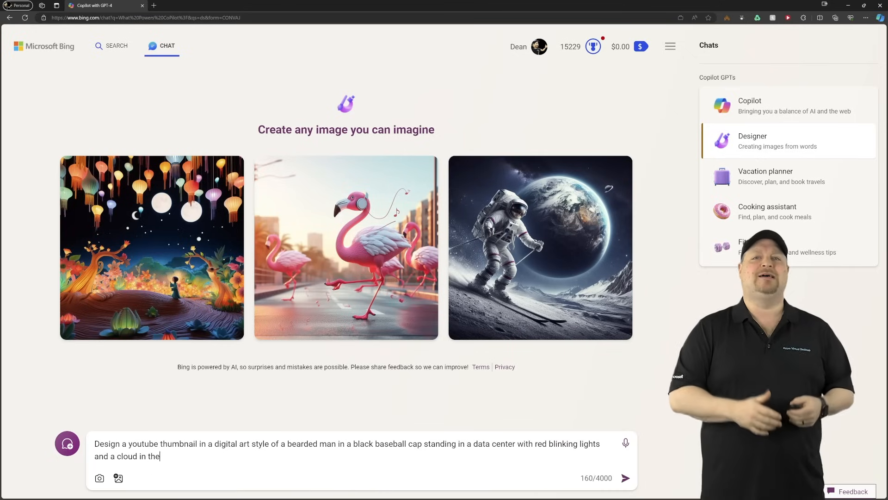
{"action": "left_click", "coordinate": [626, 478]}
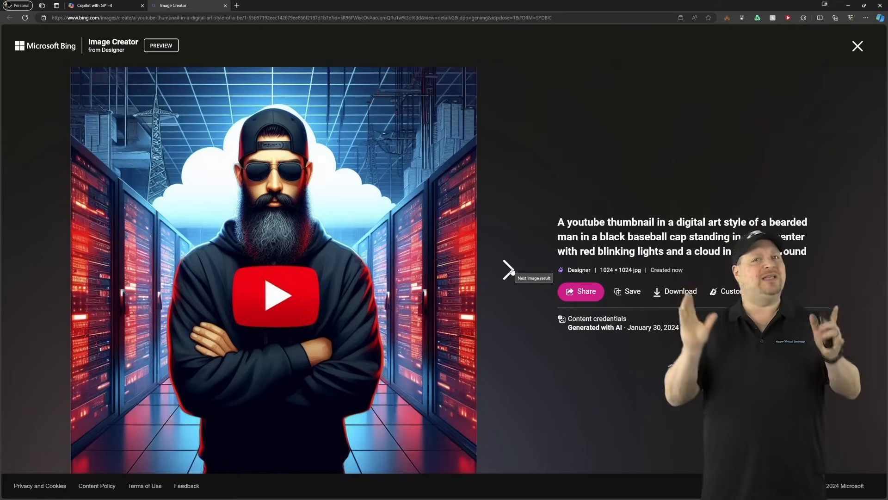
{"action": "left_click", "coordinate": [508, 269]}
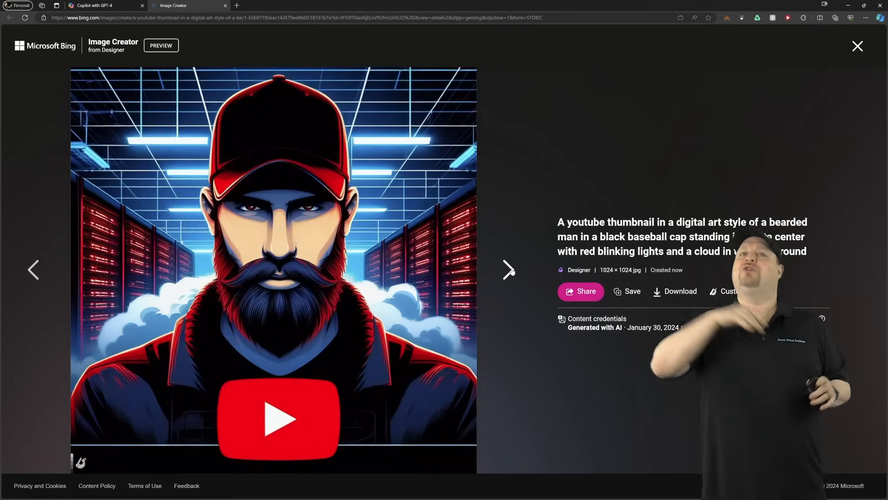
{"action": "left_click", "coordinate": [508, 270]}
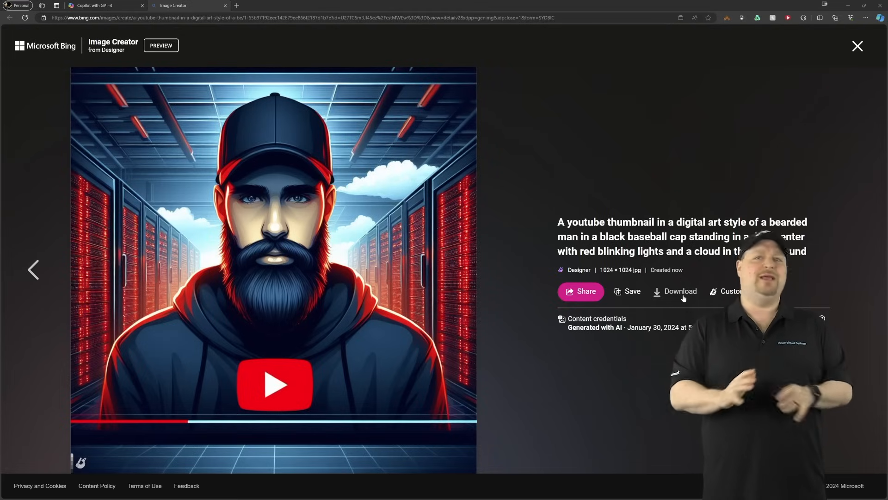
{"action": "left_click", "coordinate": [857, 46]}
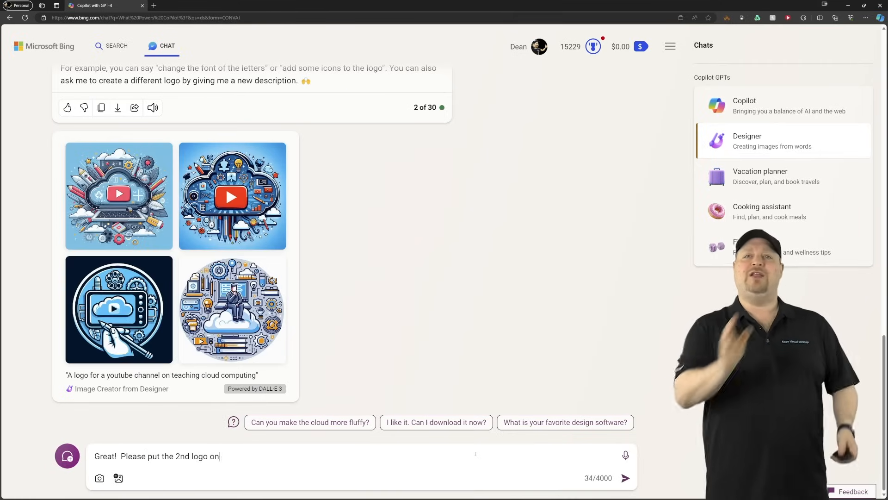
{"action": "left_click", "coordinate": [625, 478]}
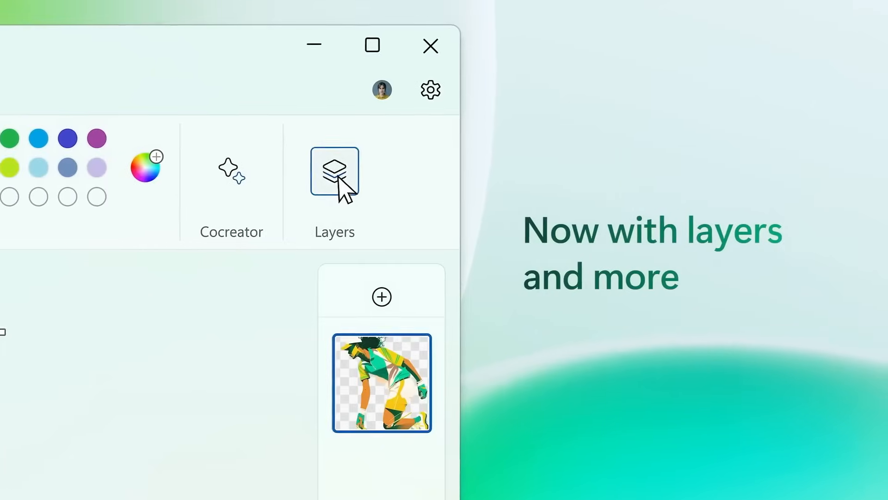
Add a blank layer and have Cocreator render the bearded-man YouTube thumbnail in Digital Art style
{"action": "left_click", "coordinate": [382, 296]}
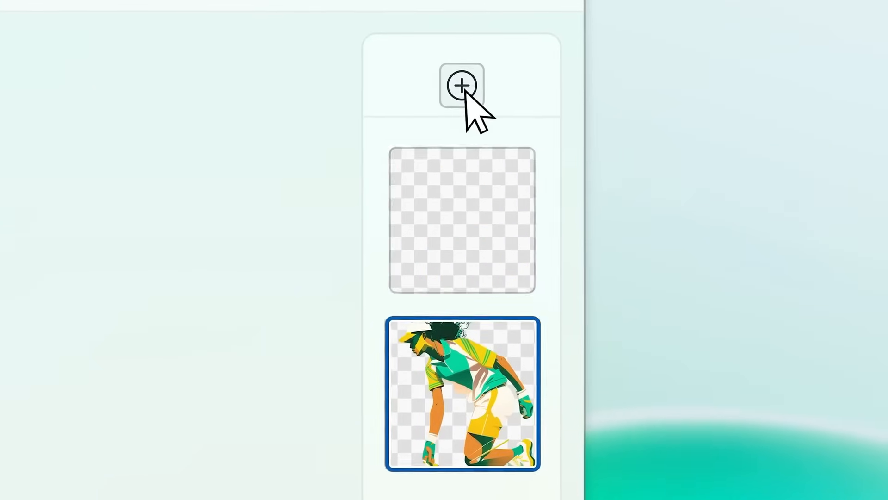
{"action": "left_click", "coordinate": [461, 85]}
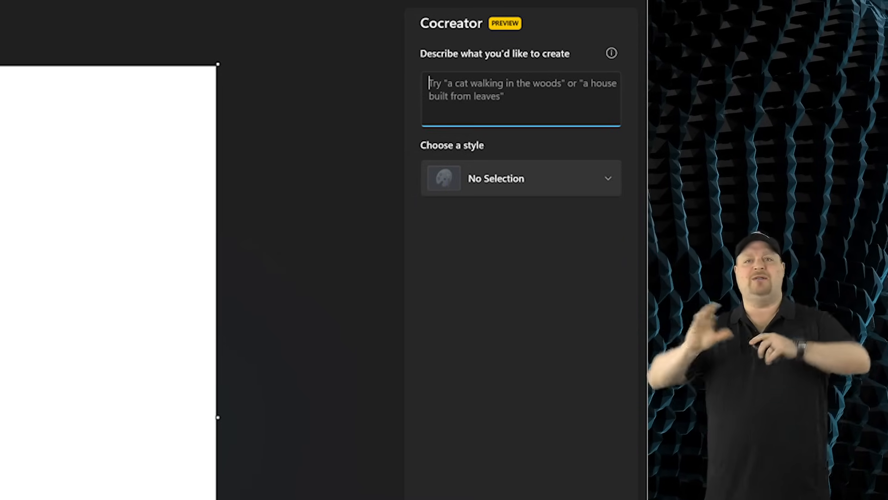
{"action": "type", "text": "Design a youtube thumbnail in a digital art style of a bearded man in a black baseball cap standing in a data center with red blinking lights and a cloud in the background"}
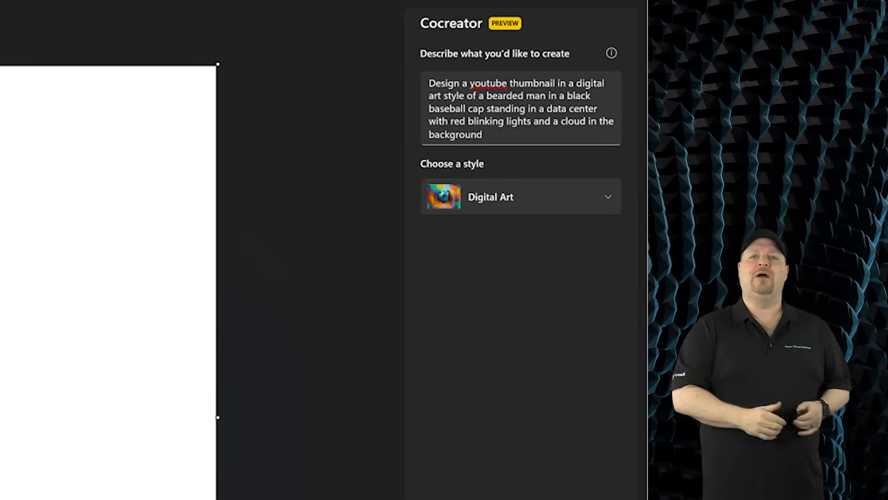
{"action": "left_click", "coordinate": [854, 471]}
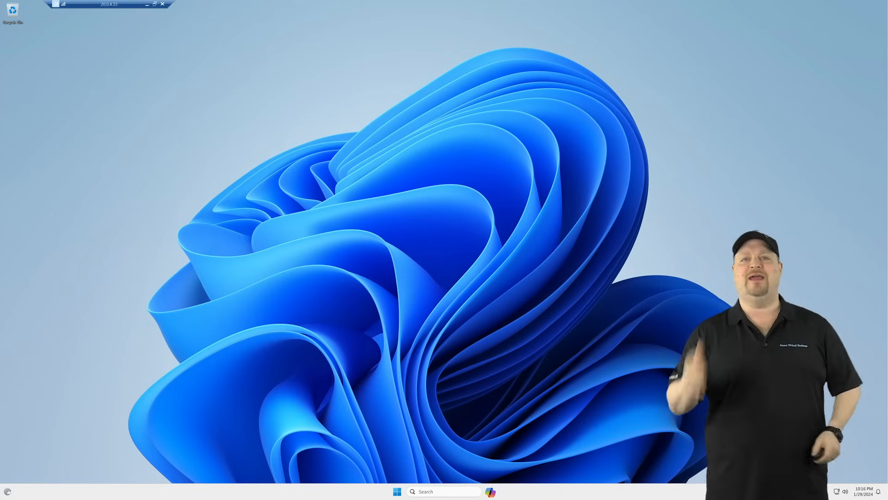
Launch gpedit.msc and drill into the Disable Copilot policy's user Administrative Templates
{"action": "type", "text": "gpedit.msc"}
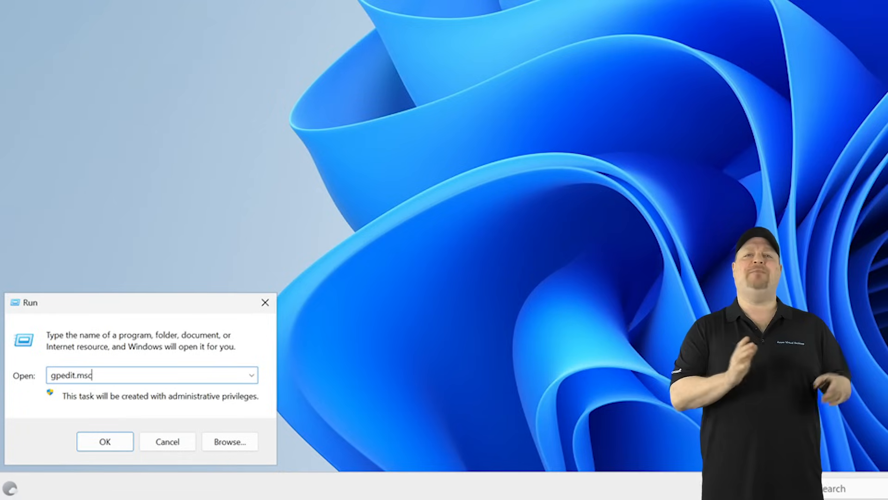
{"action": "left_click", "coordinate": [104, 442]}
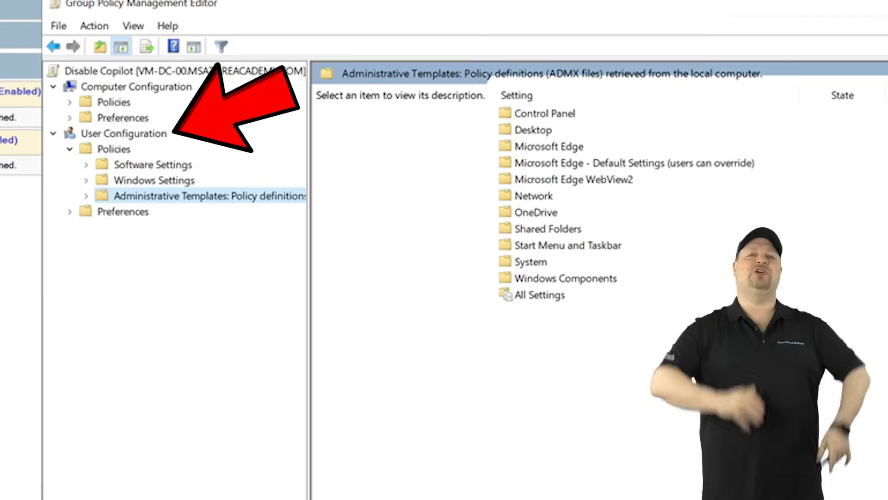
{"action": "left_click", "coordinate": [565, 277]}
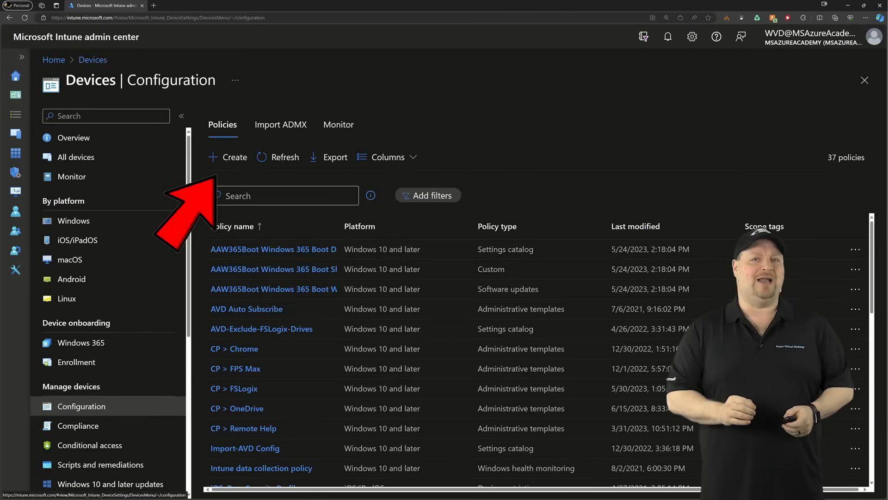
Create a custom Windows 10 Templates profile described 'I don't like AI' and begin adding an OMA-URI row
{"action": "left_click", "coordinate": [226, 158]}
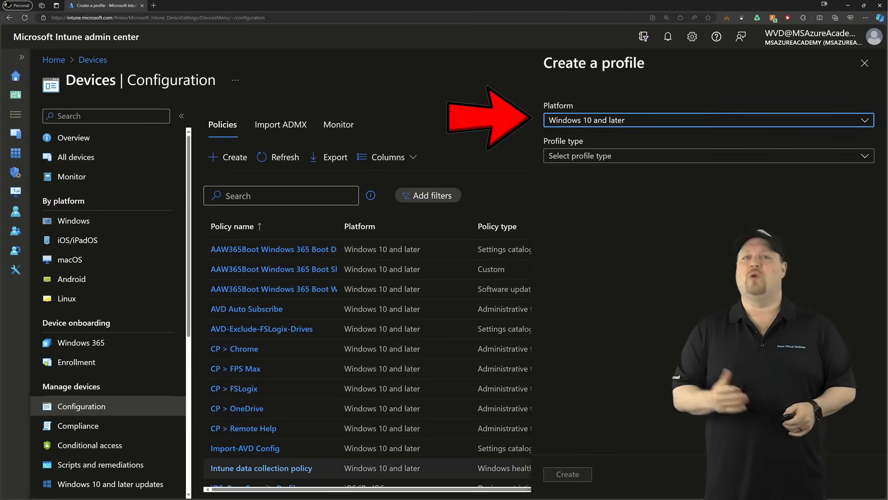
{"action": "left_click", "coordinate": [707, 156]}
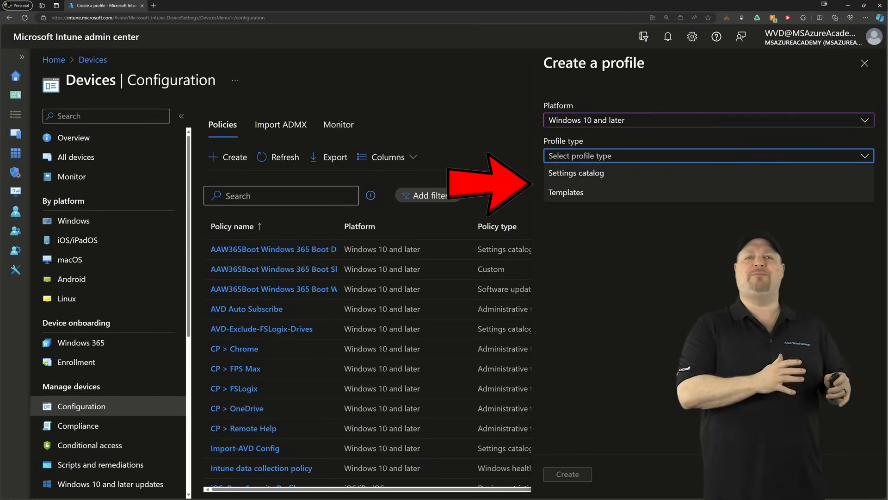
{"action": "left_click", "coordinate": [565, 192]}
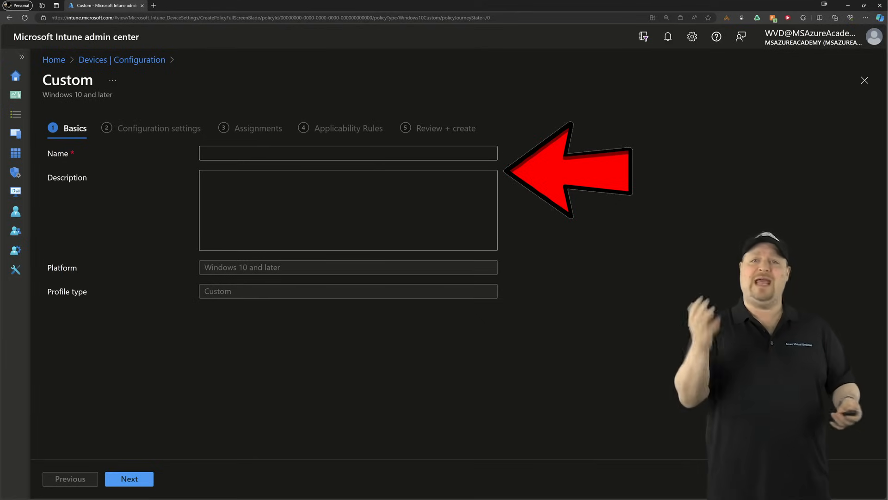
{"action": "type", "text": "I don't like AI"}
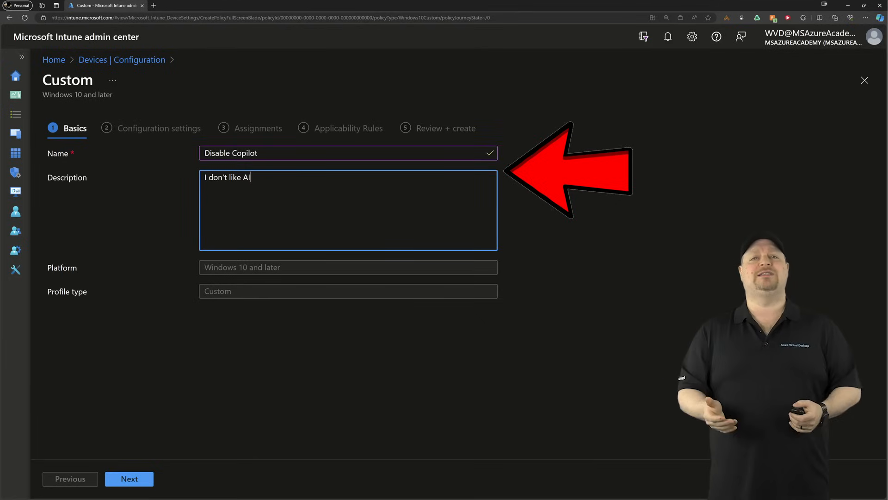
{"action": "left_click", "coordinate": [129, 478]}
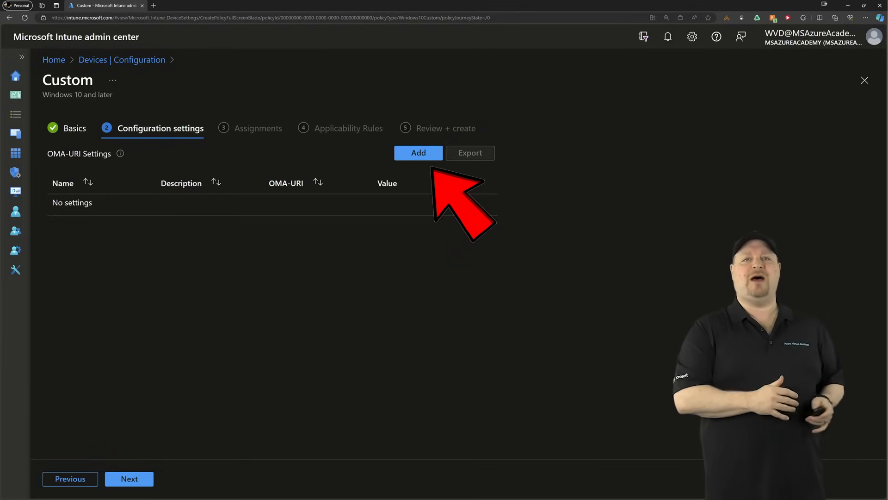
{"action": "left_click", "coordinate": [418, 152]}
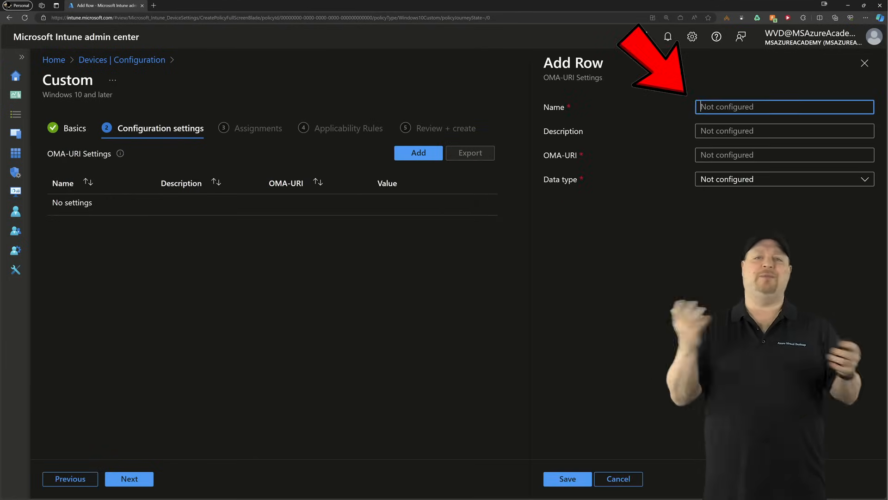